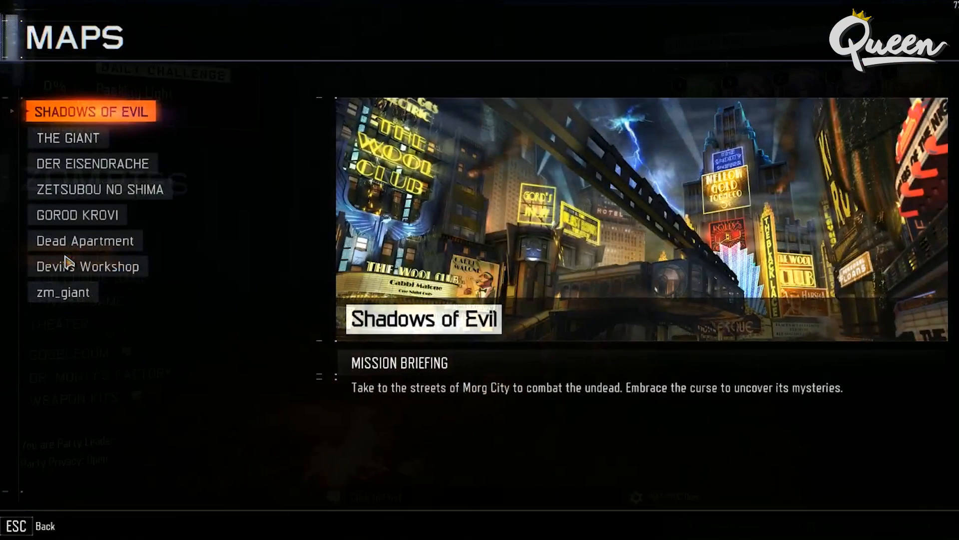
- Back out of the Zombies map list and switch over to the Black Ops III Steam library page
key("esc")
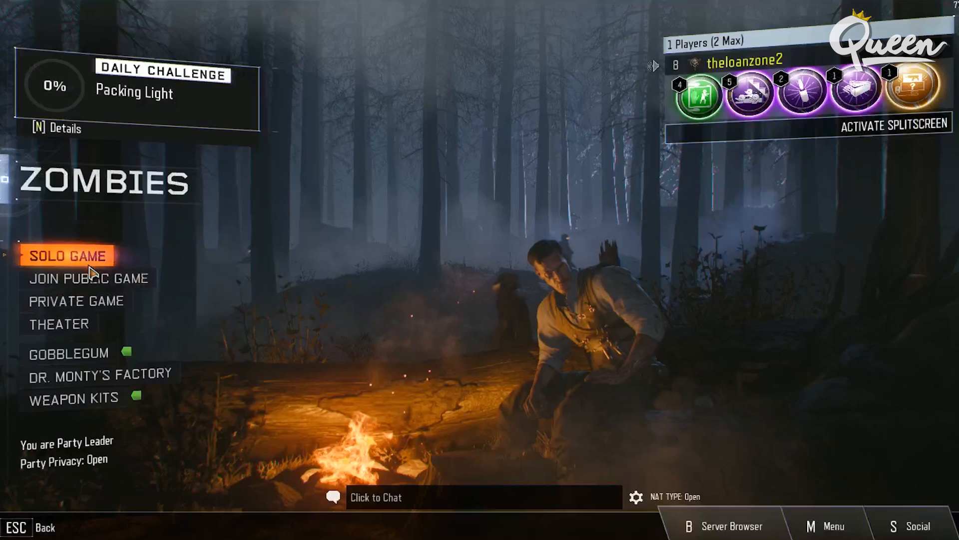
left_click(67, 255)
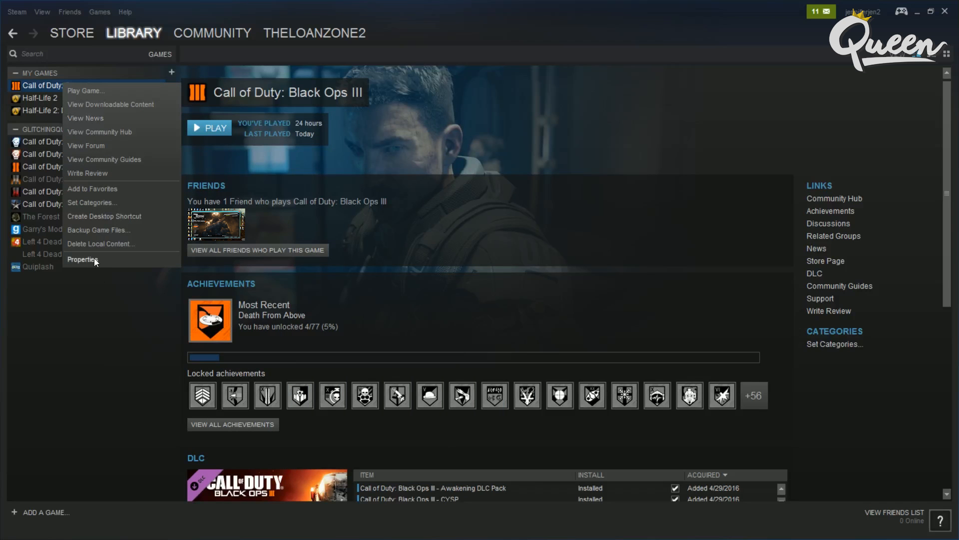
- Verify integrity of the Black Ops III game cache from Properties > Local Files
left_click(81, 260)
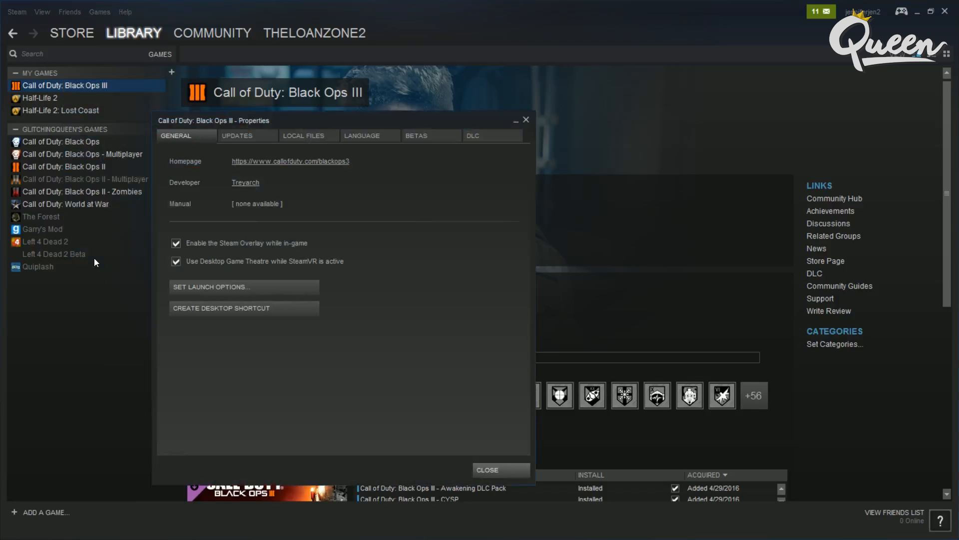
mouse_move(228, 176)
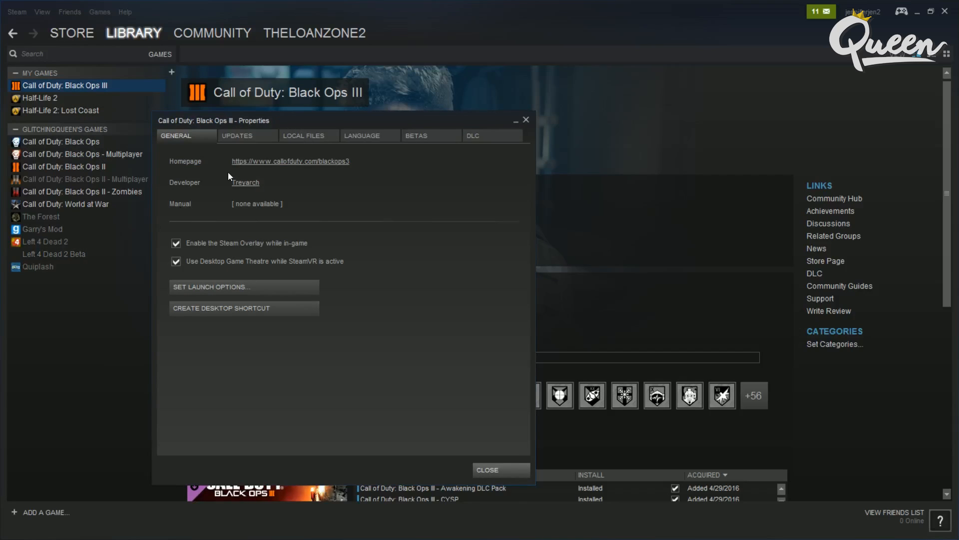
left_click(309, 135)
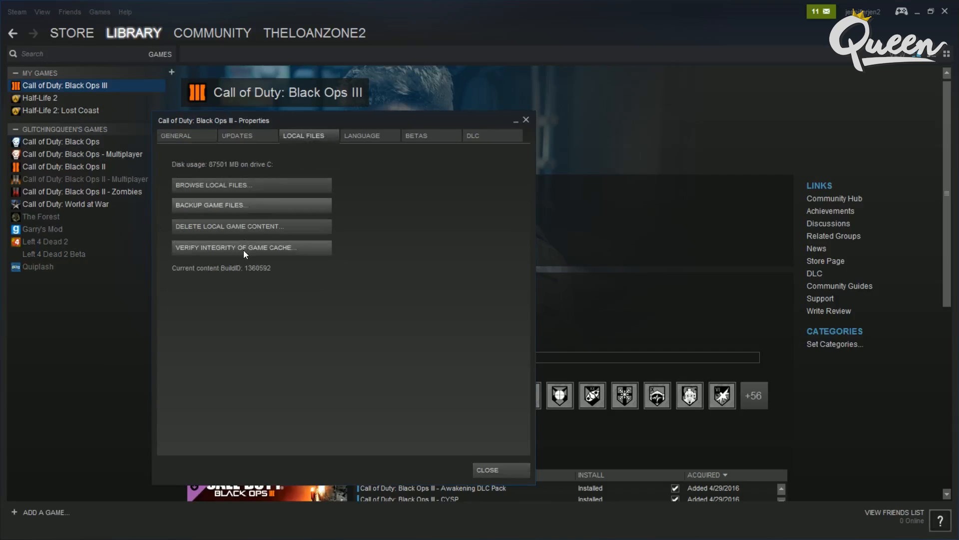
left_click(235, 246)
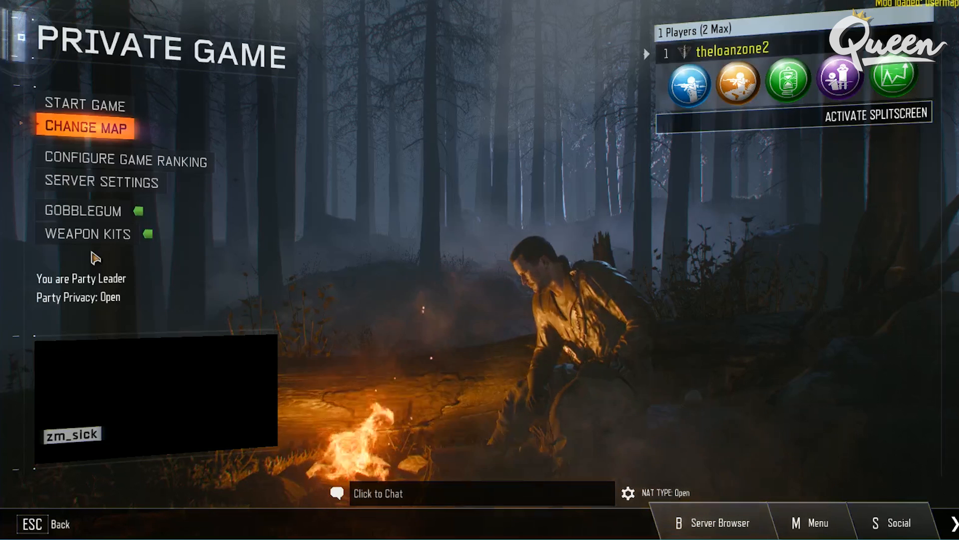
- Start the private Zombies match on custom map zm_slck and wait out the countdown
left_click(84, 105)
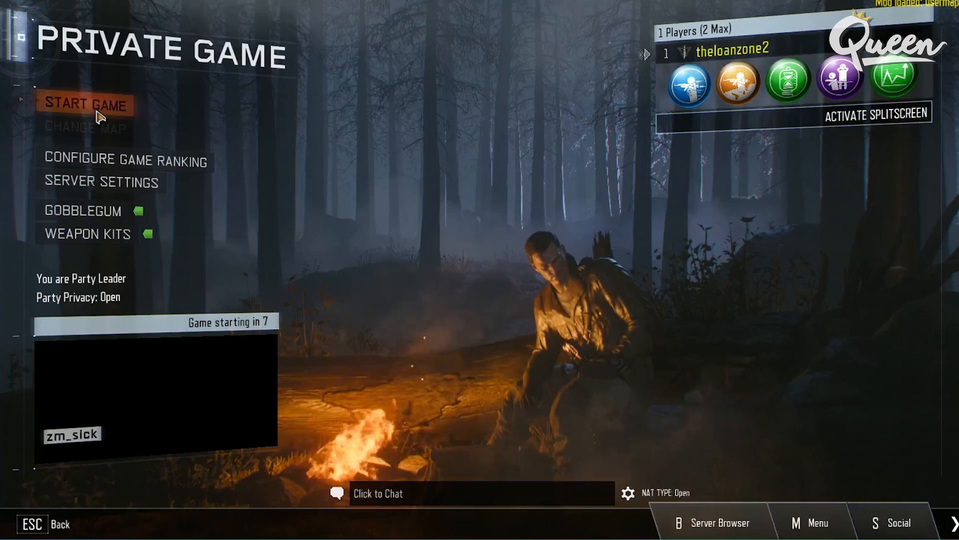
left_click(86, 104)
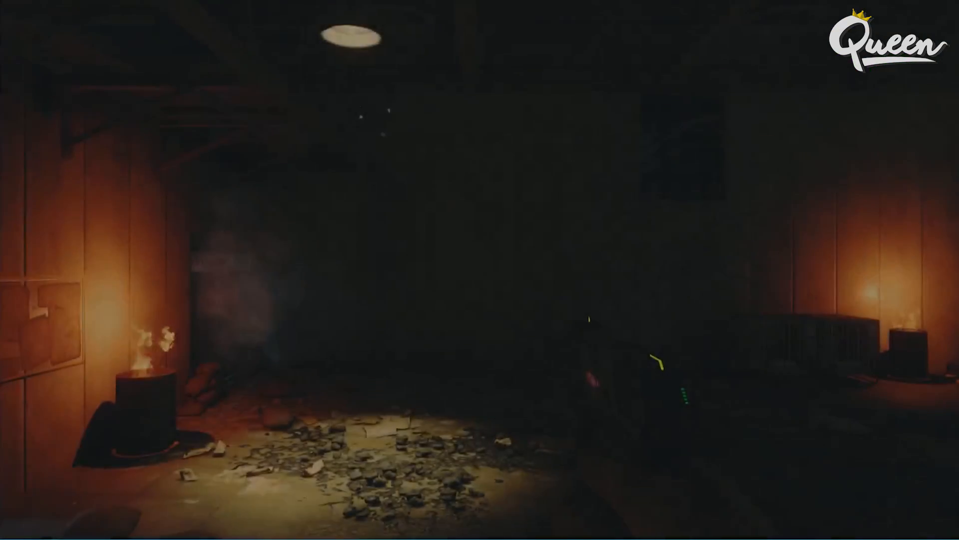